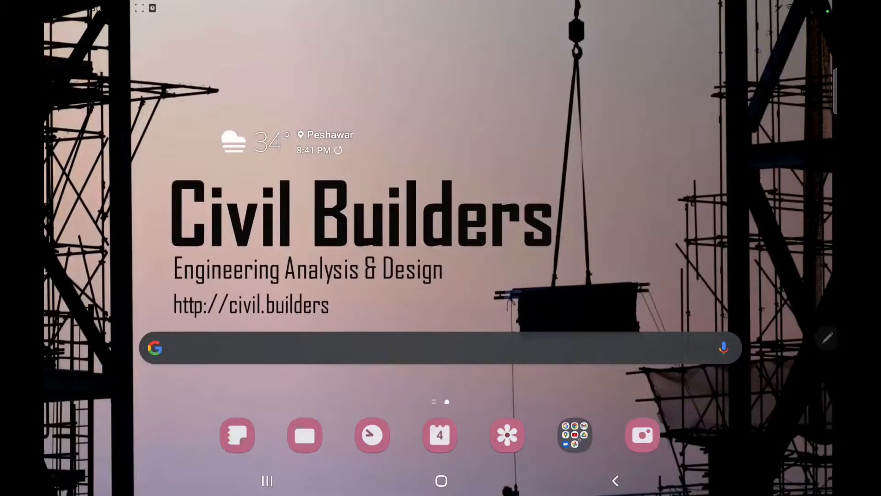
- Swipe up on the home screen to reveal the app drawer of installed apps
left_click(574, 435)
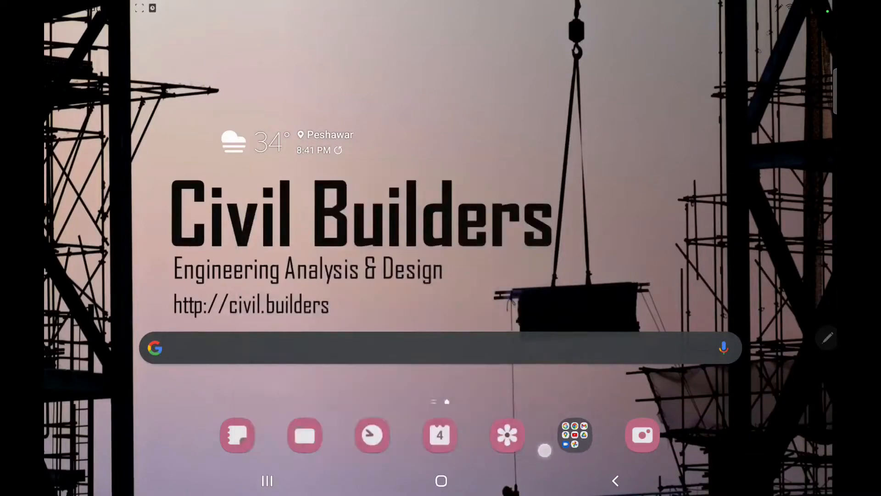
scroll("up", 3)
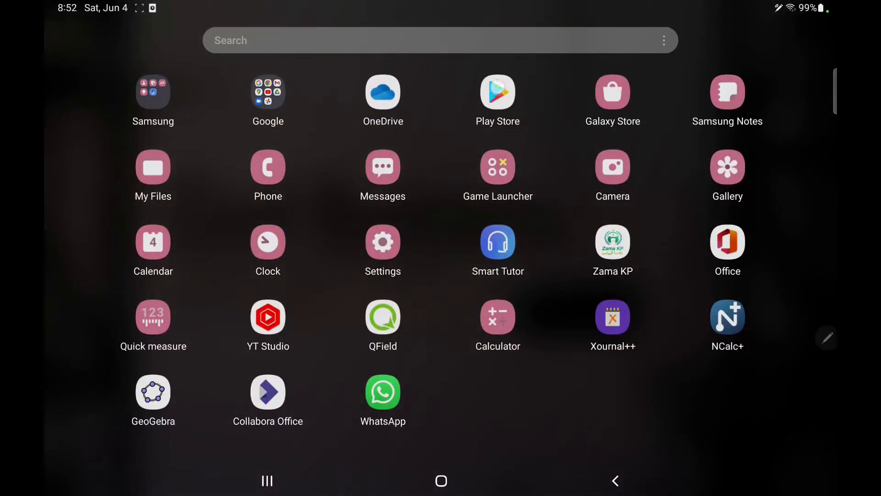
- Search the Play Store for 'pydroid' and install Pydroid 3 - IDE for Python 3
left_click(497, 92)
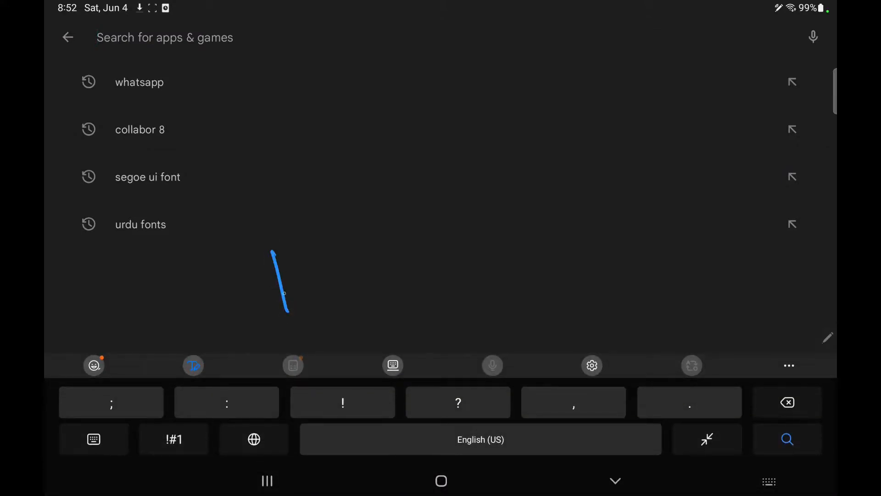
left_click_drag(264, 254, 351, 183)
type("pydroid")
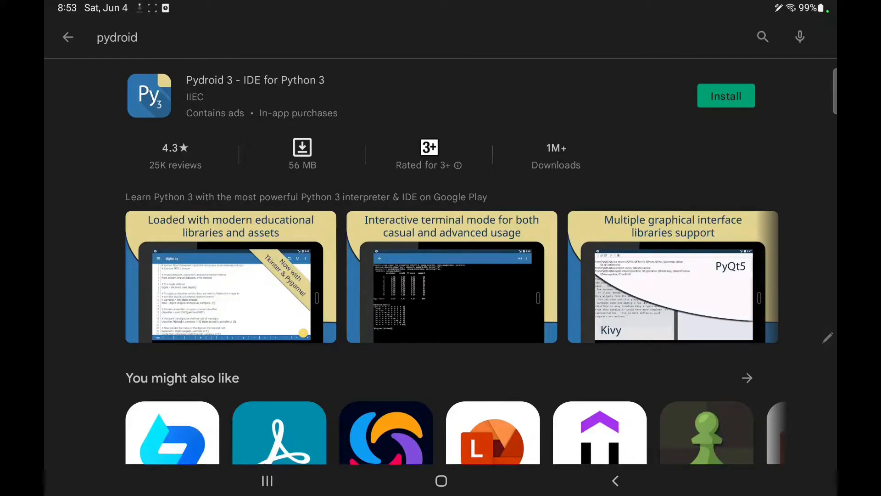
left_click(726, 96)
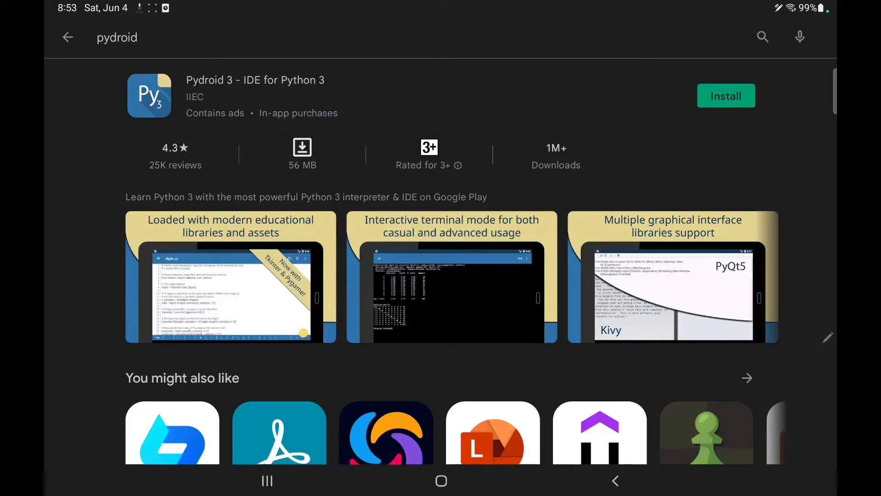
left_click(726, 96)
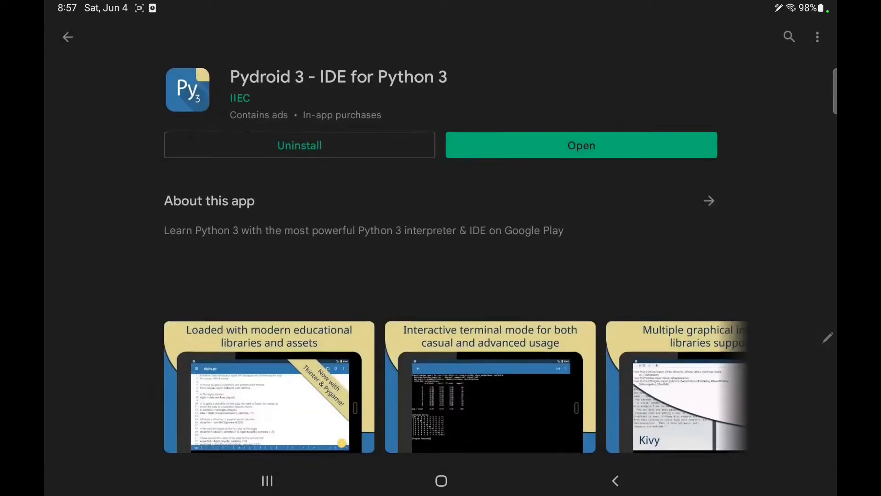
- Launch the freshly installed Pydroid 3 from its Play Store page to its welcome screen
left_click(569, 145)
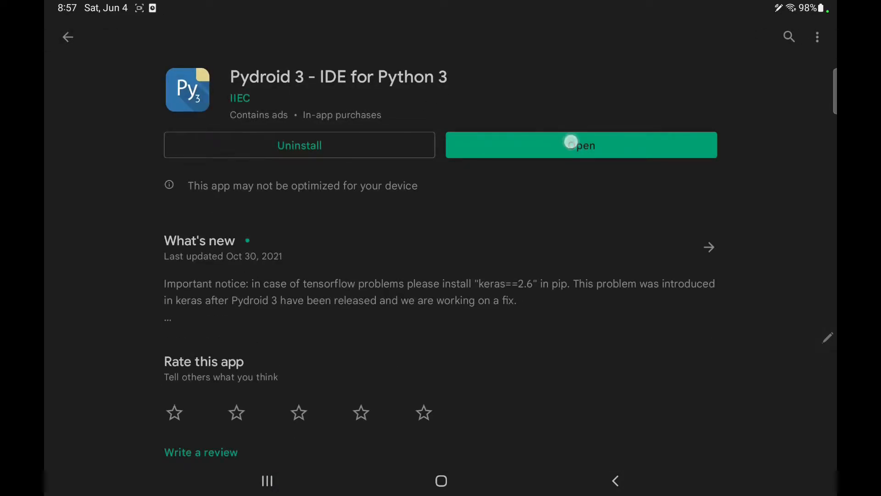
left_click(571, 145)
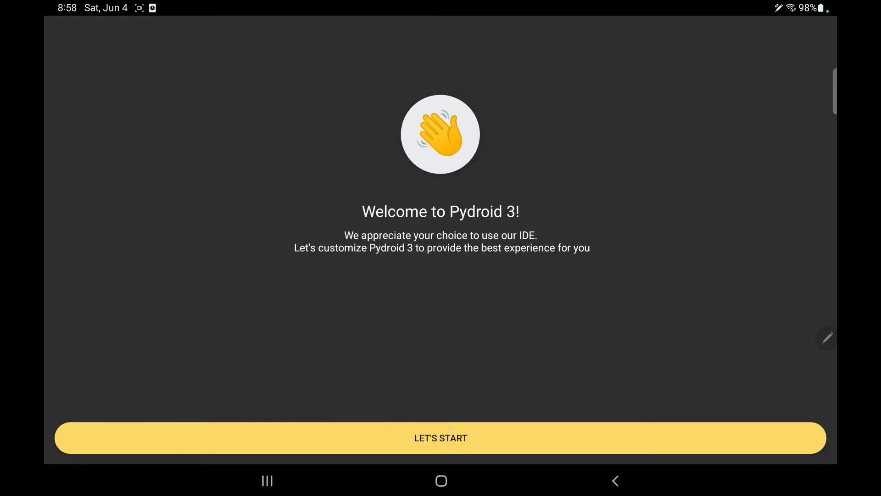
- Start Pydroid 3's first-run setup and choose Hobby as the intended use
left_click(441, 438)
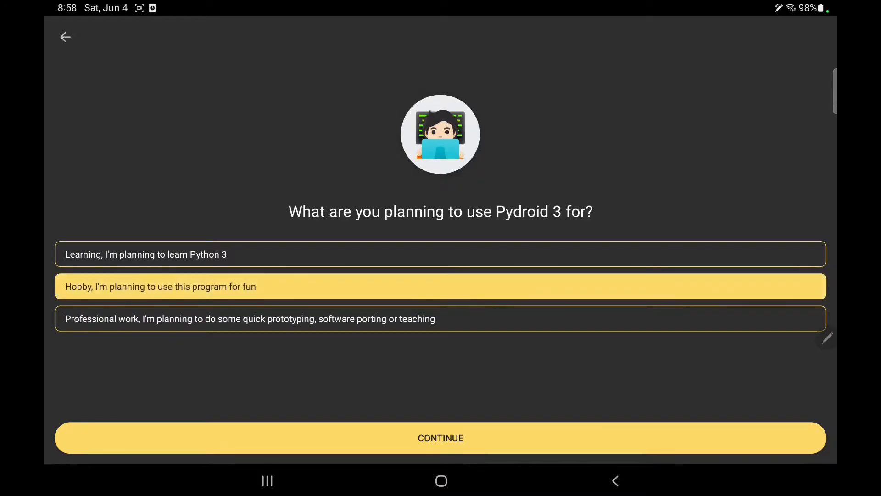
left_click(441, 438)
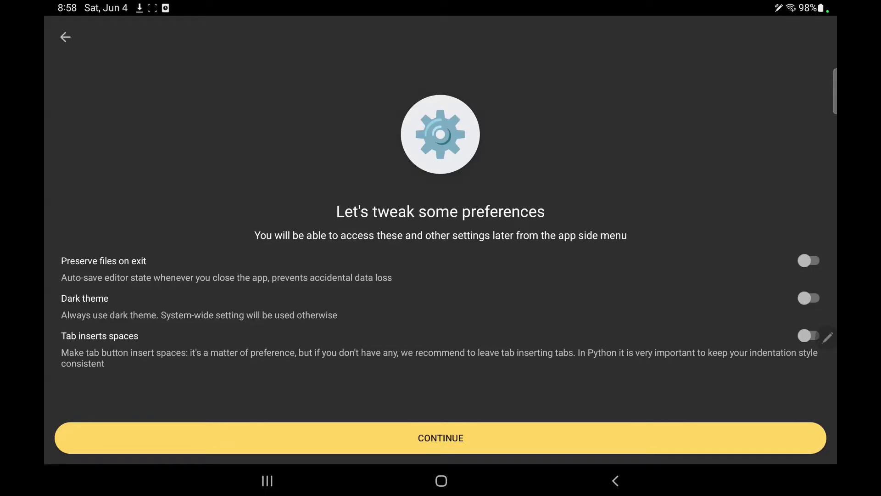
- Enable Preserve files on exit, Dark theme and Tab inserts spaces, then continue setup
left_click(809, 260)
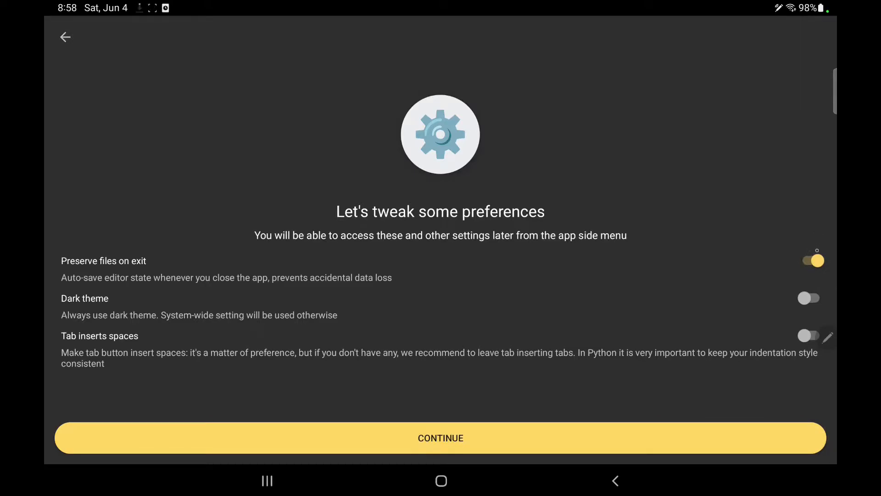
left_click(809, 297)
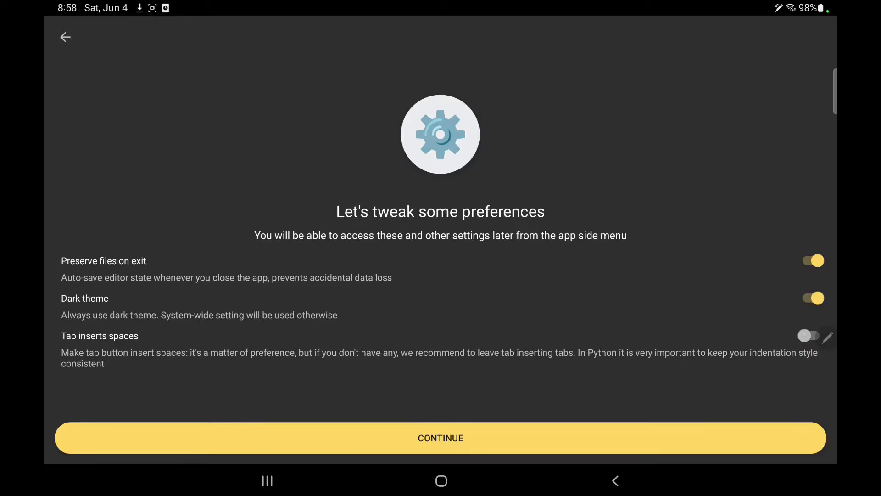
left_click(809, 336)
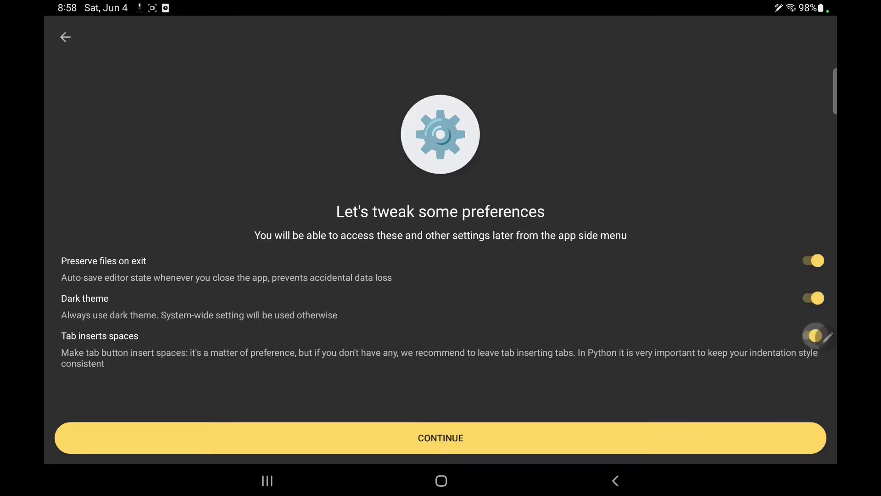
left_click(440, 438)
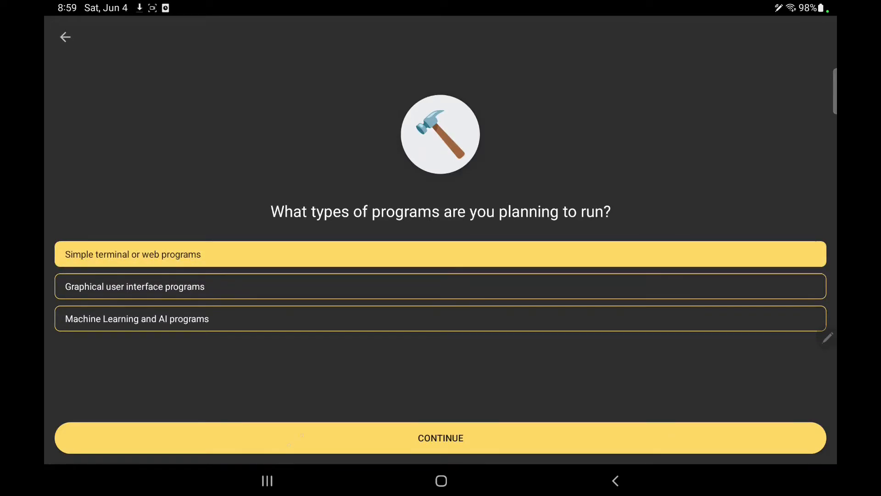
- Choose simple terminal or web programs, finish setup and dismiss the premium offer
left_click(441, 437)
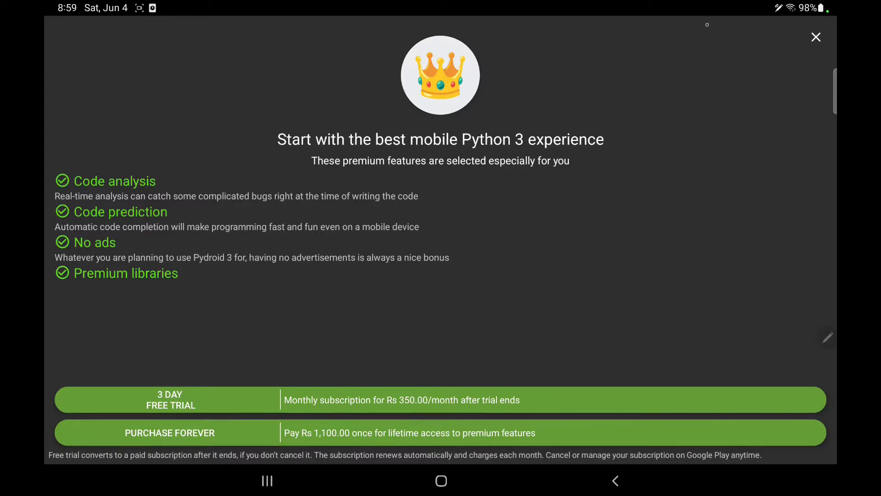
left_click_drag(328, 176, 435, 176)
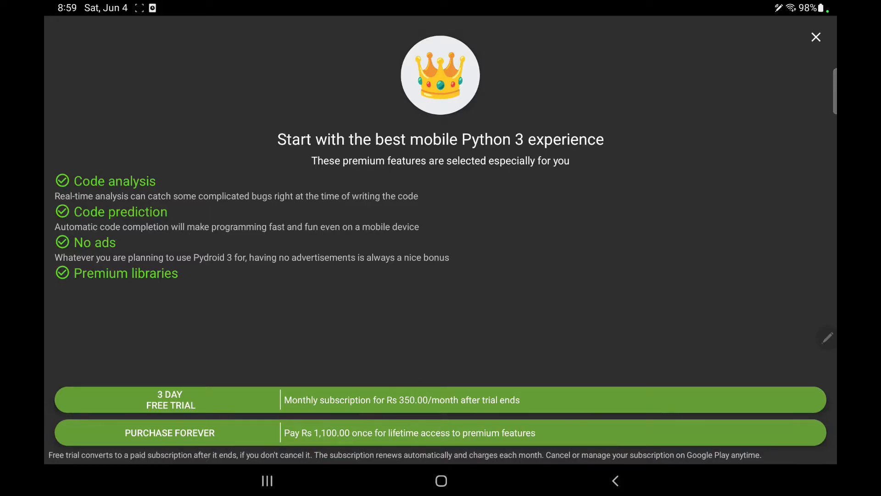
left_click(816, 37)
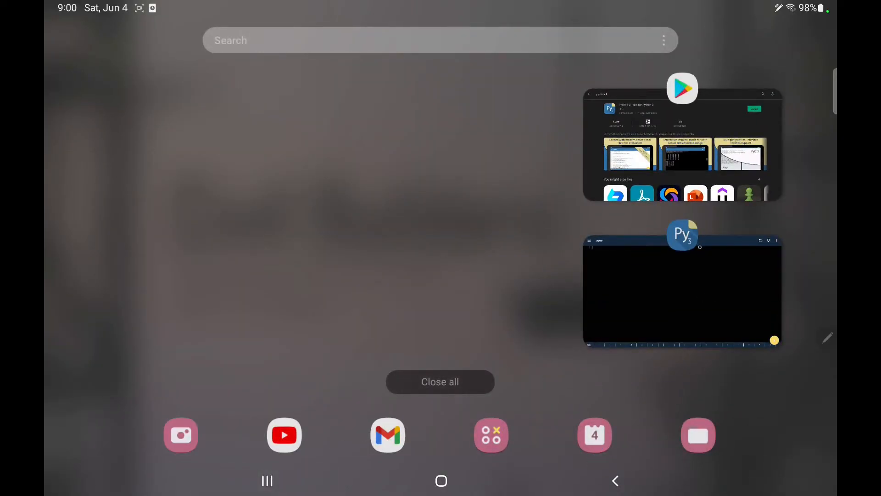
- Return to the editor and write print('Hello World! on line 1 of the new file
left_click(681, 289)
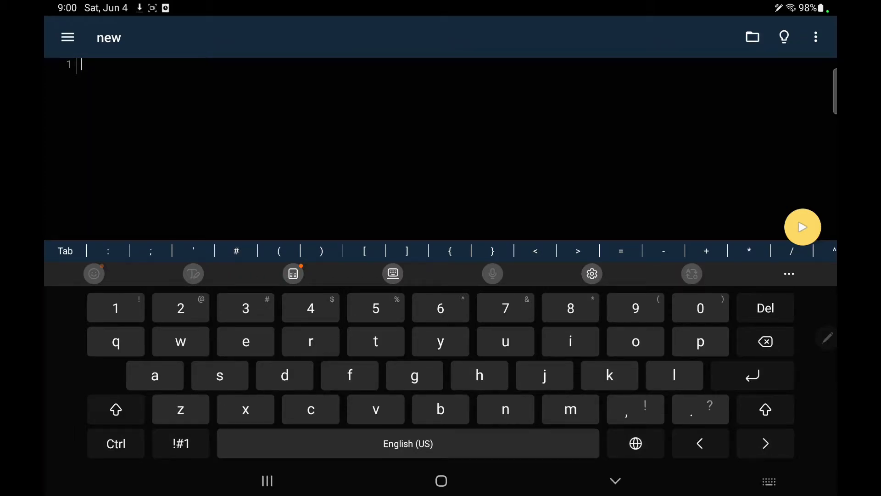
left_click(700, 341)
type("print(')")
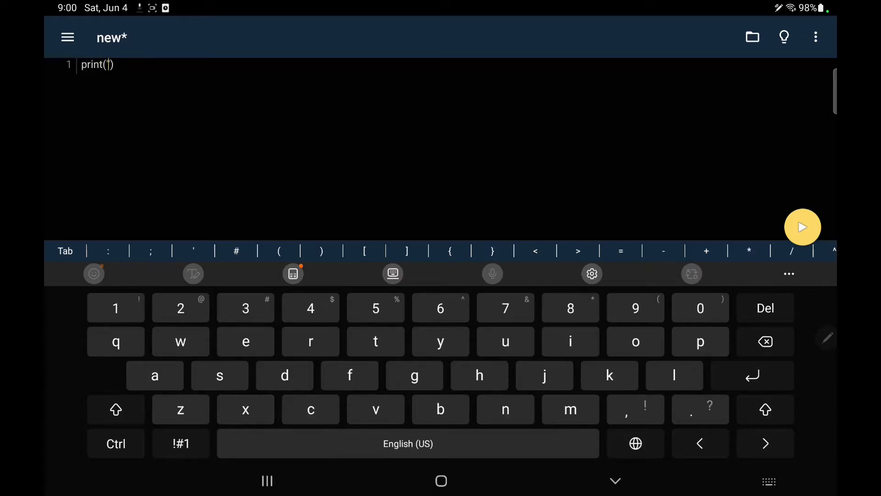
left_click(116, 409)
type("Hello ")
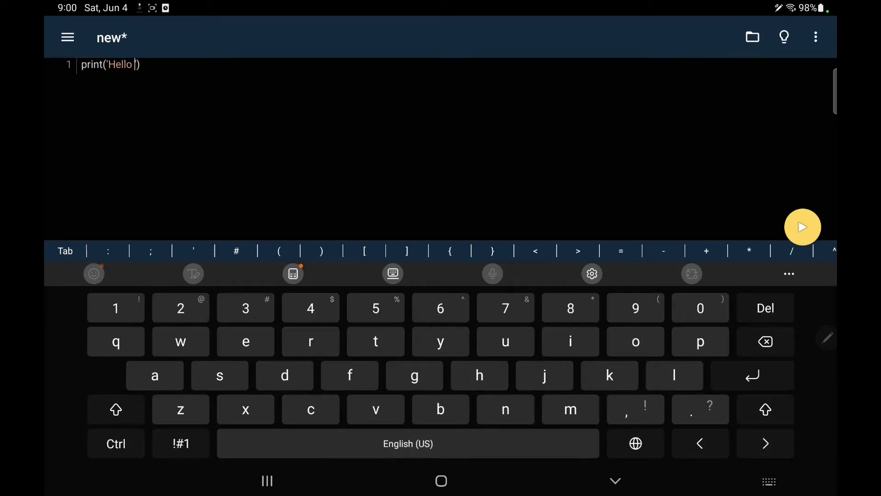
left_click(310, 340)
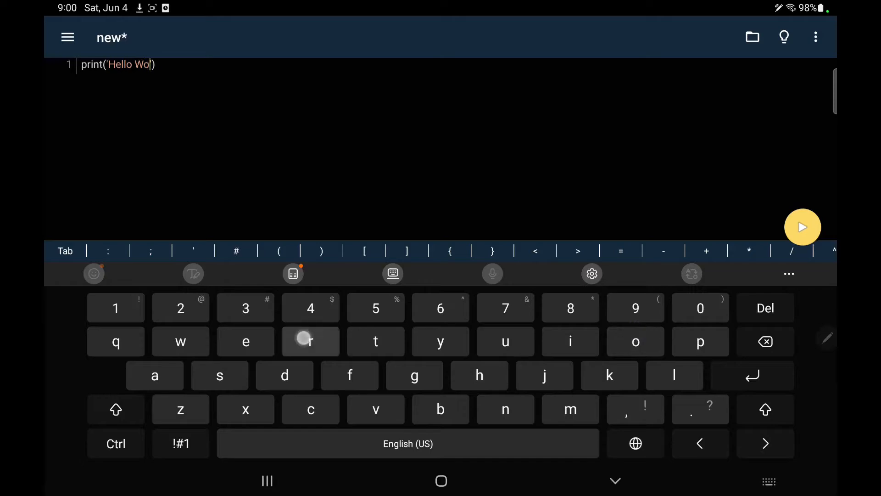
type("rld")
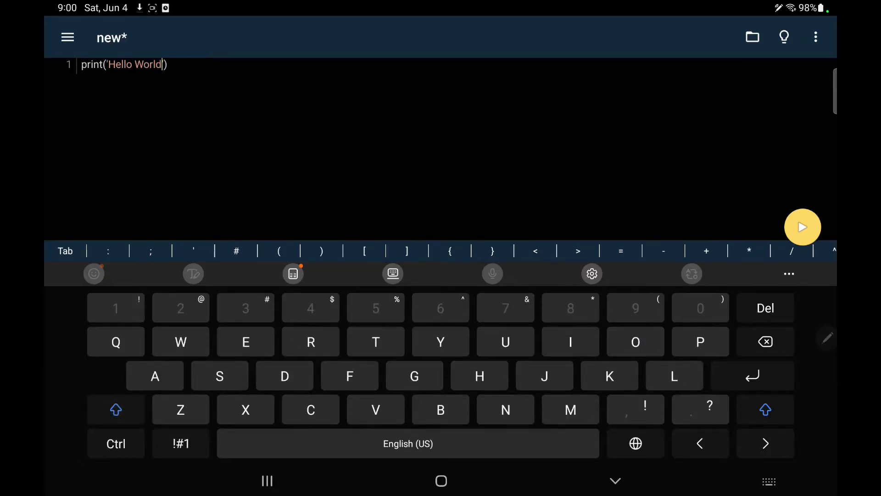
type("!")
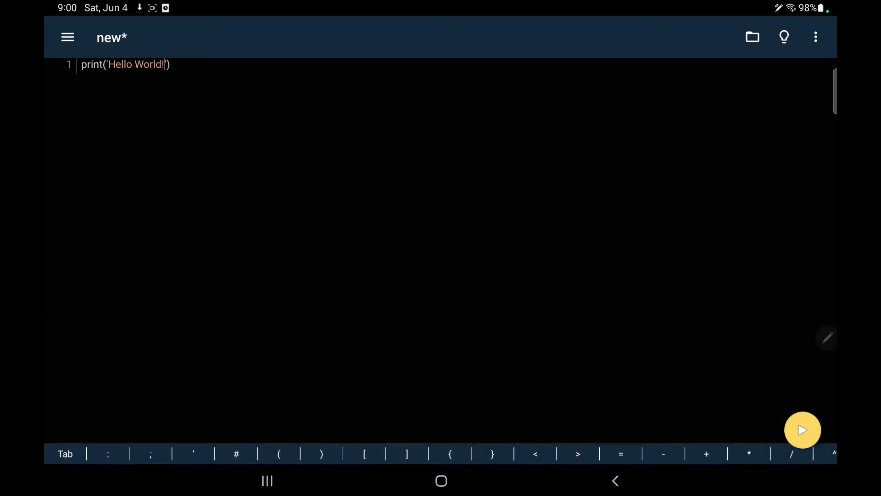
- Close the string quote, run the script to print Hello World!, and go back to the code
left_click(169, 65)
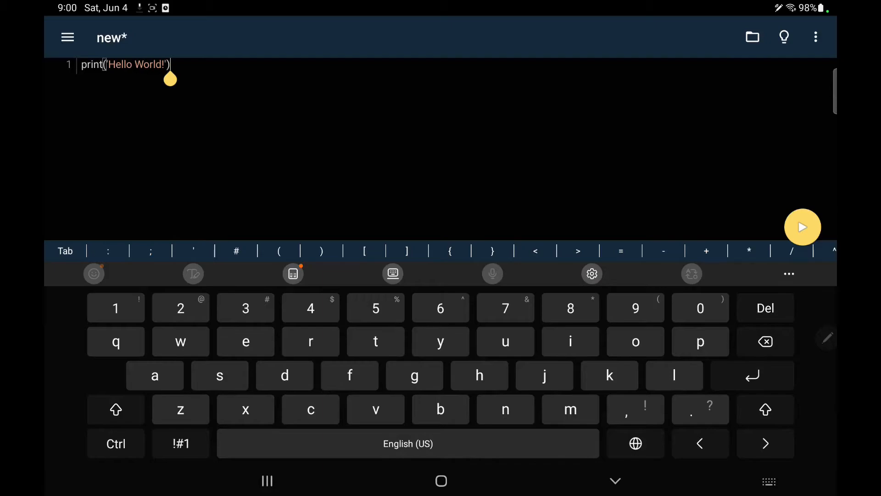
left_click(802, 227)
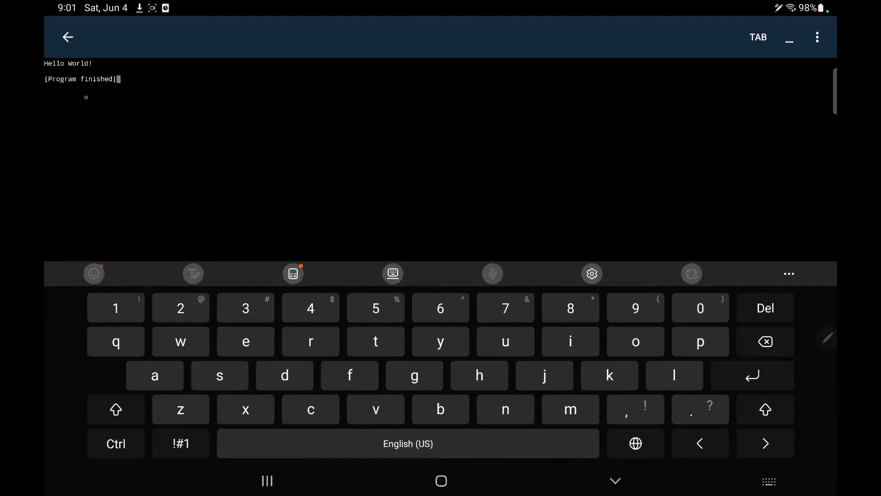
left_click(614, 481)
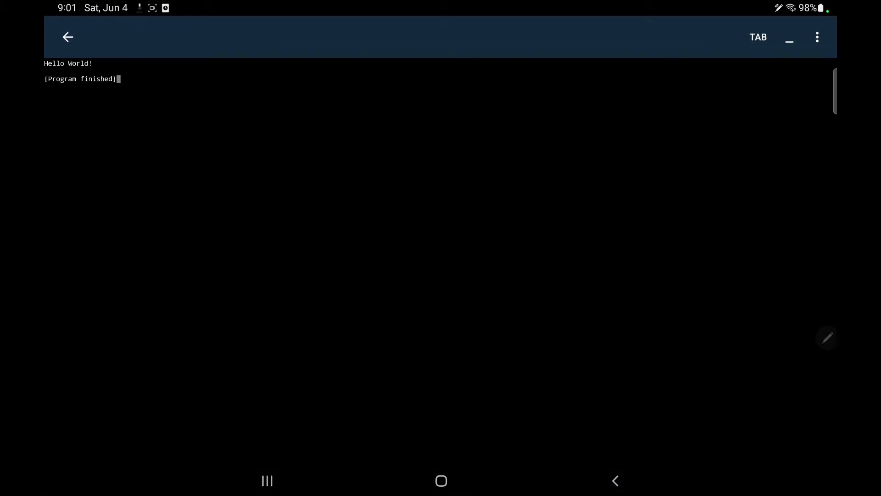
left_click(66, 36)
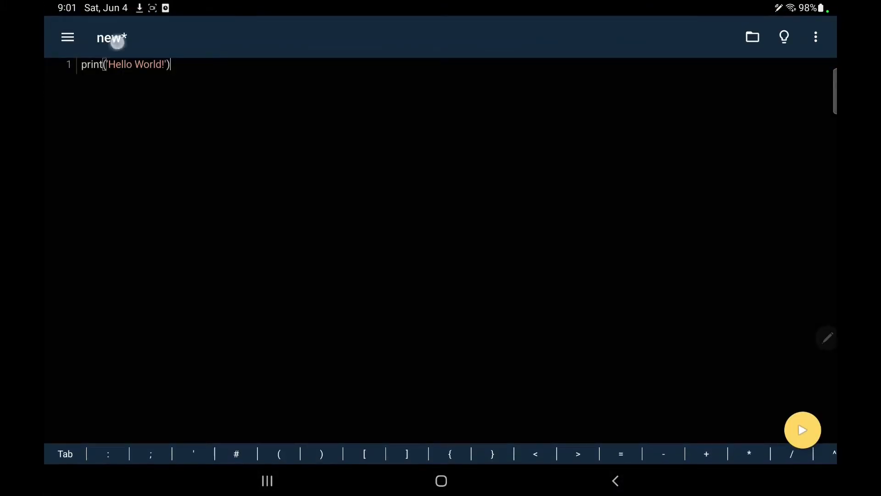
left_click(67, 37)
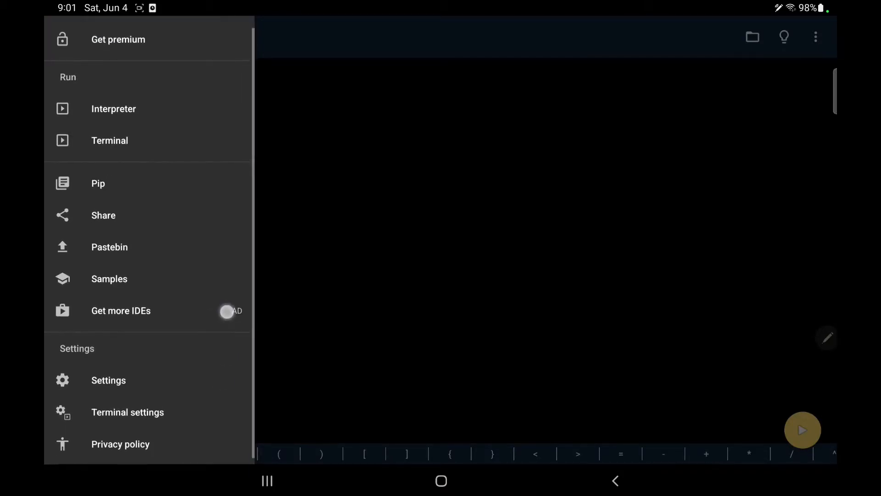
- Close the side menu and bring up the file options for the unsaved script
left_click(449, 224)
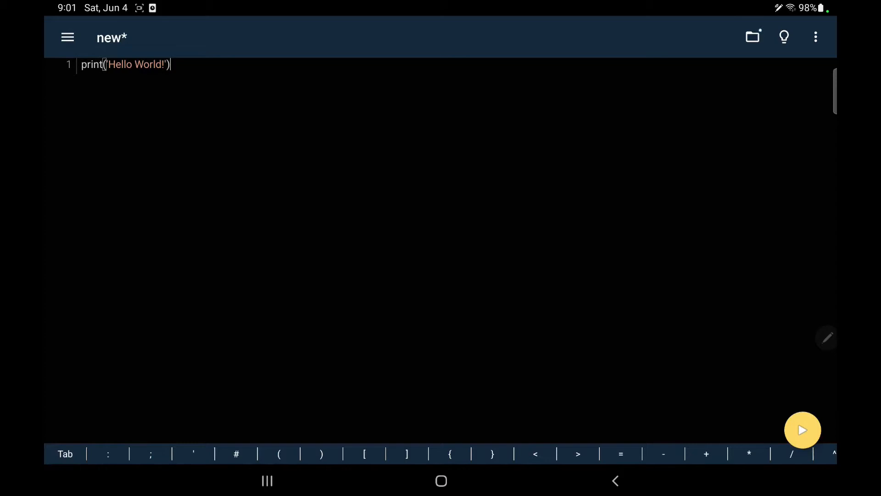
left_click(815, 36)
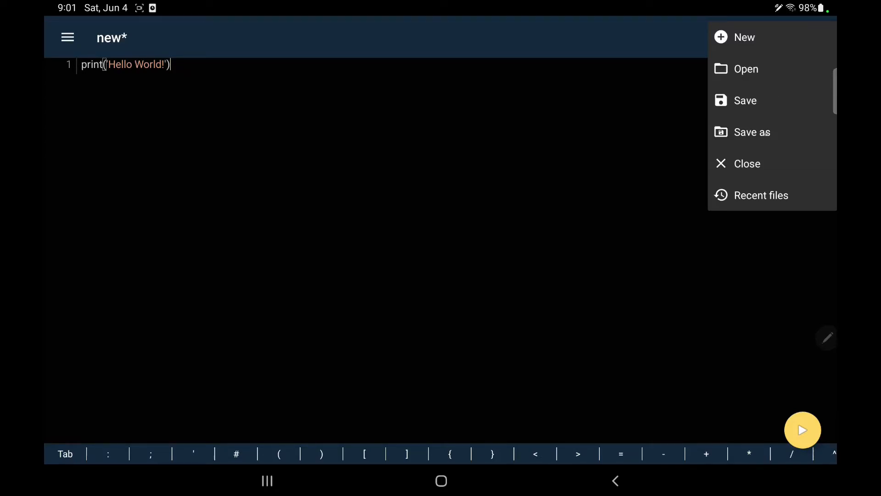
- Start Save as, allow file access and browse into Internal storage > Documents
left_click(745, 69)
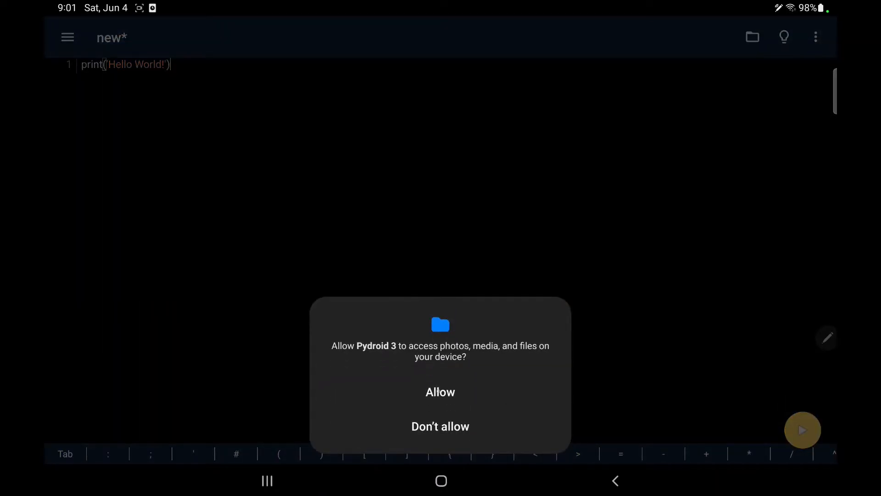
left_click(440, 391)
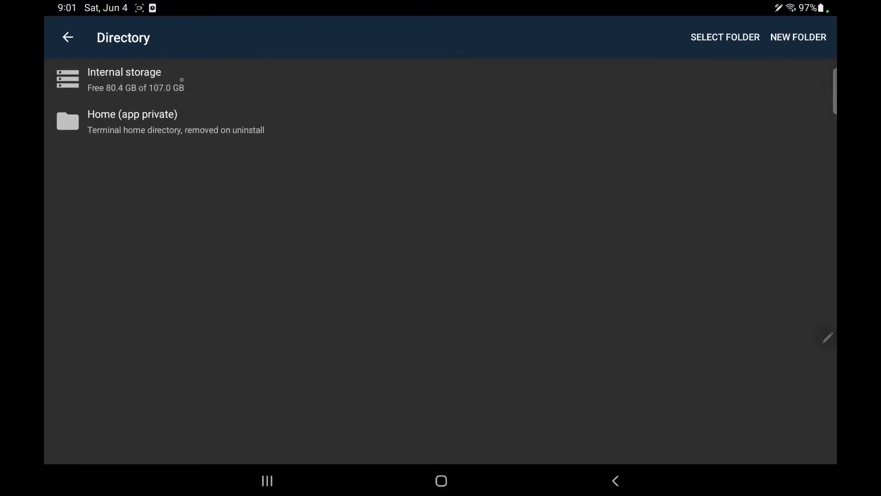
left_click(123, 78)
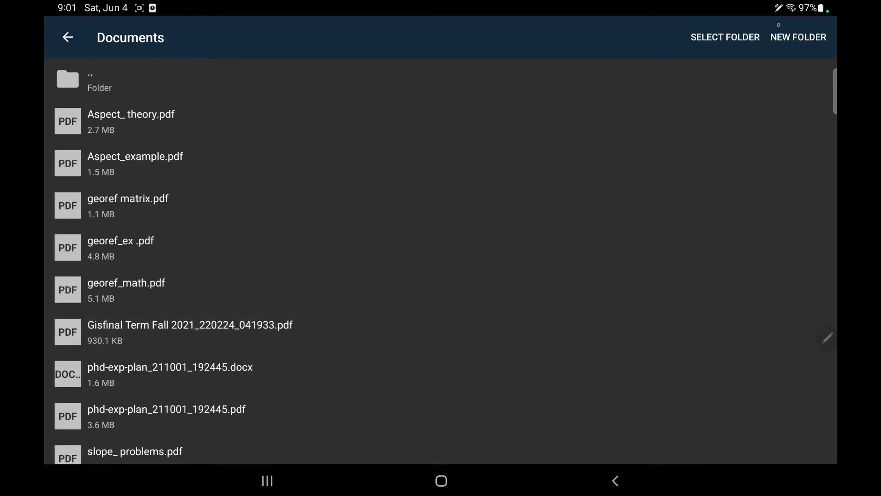
- Create a new folder named pydocs inside Documents
left_click(798, 36)
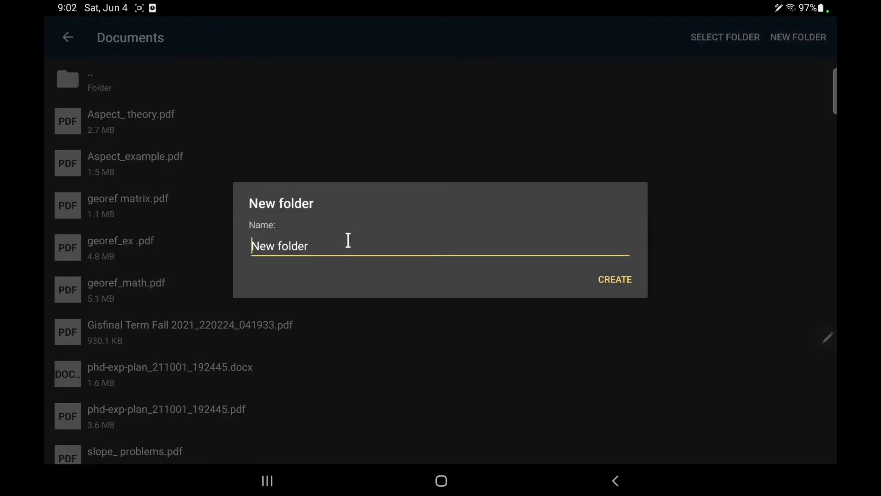
left_click(348, 246)
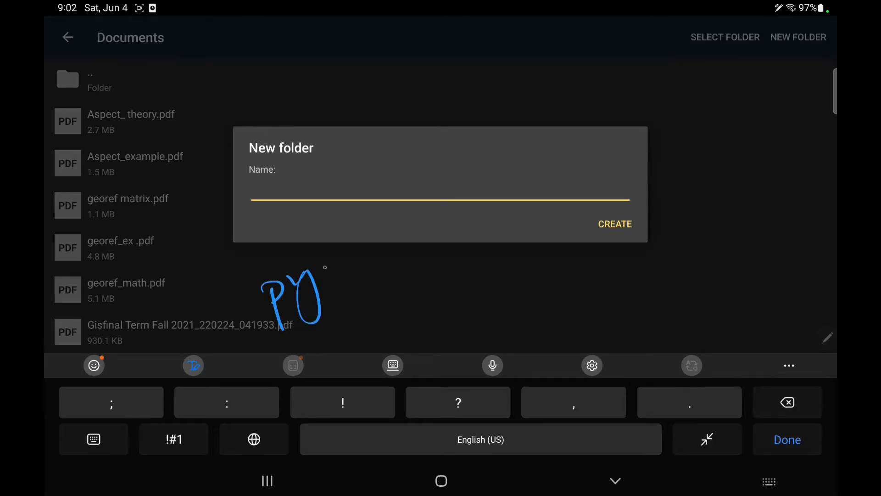
type("pydocs")
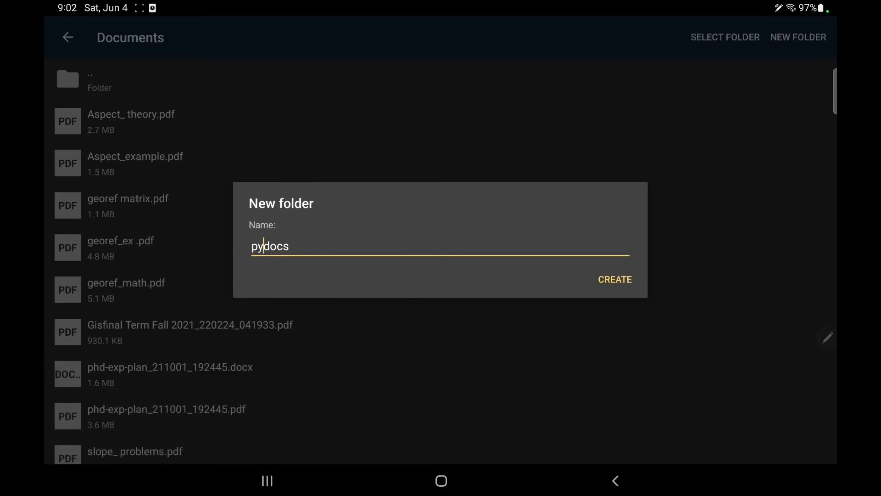
left_click(614, 279)
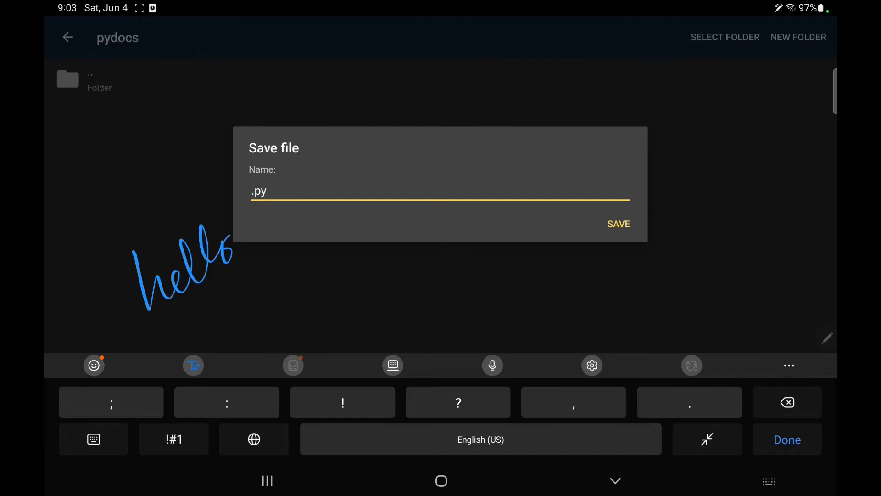
- Name the script hello.py in the Save file dialog and save it into pydocs
type("hello")
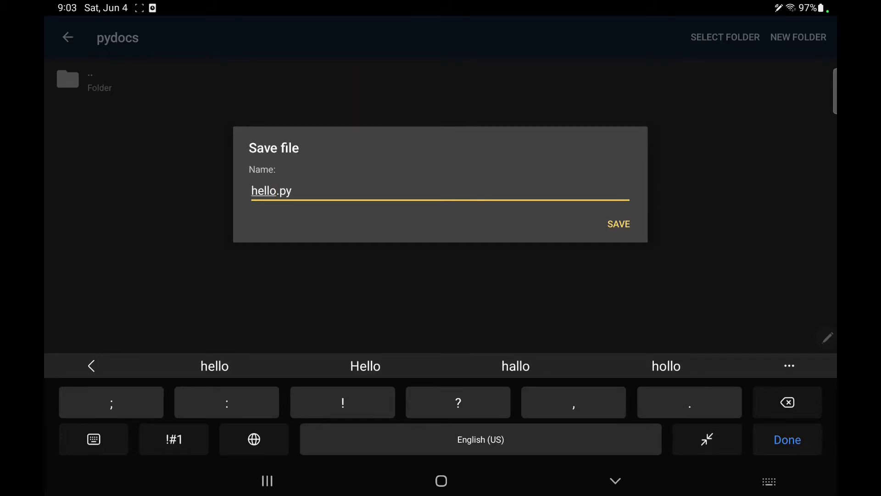
left_click(788, 439)
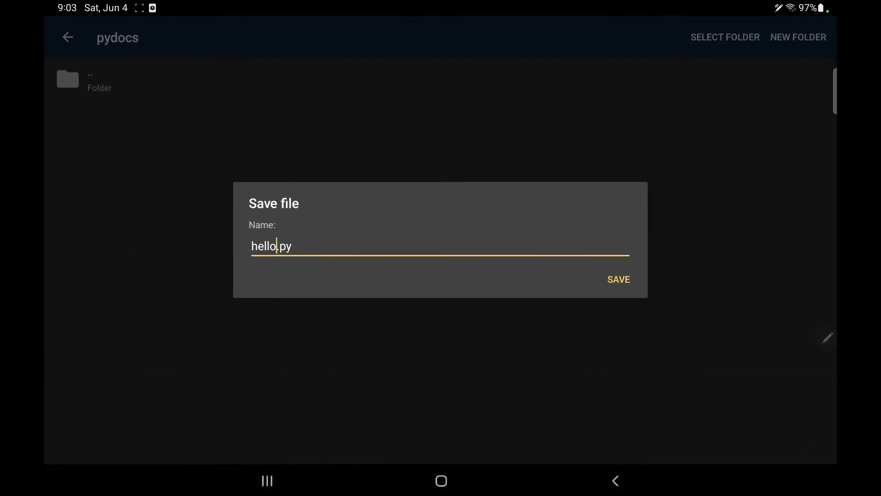
left_click(618, 279)
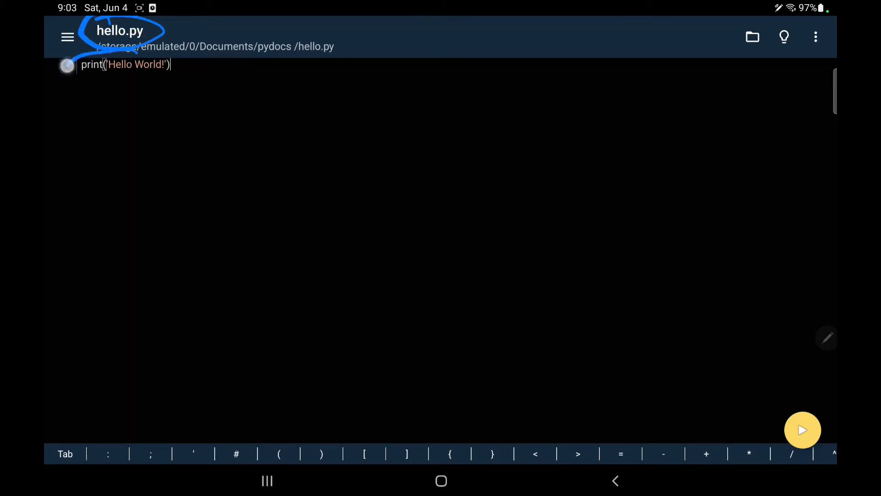
left_click_drag(79, 34, 127, 96)
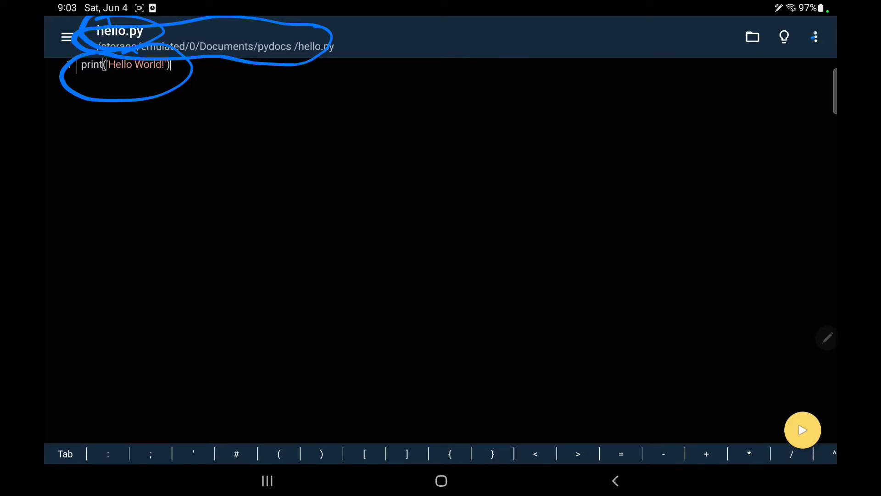
left_click(701, 307)
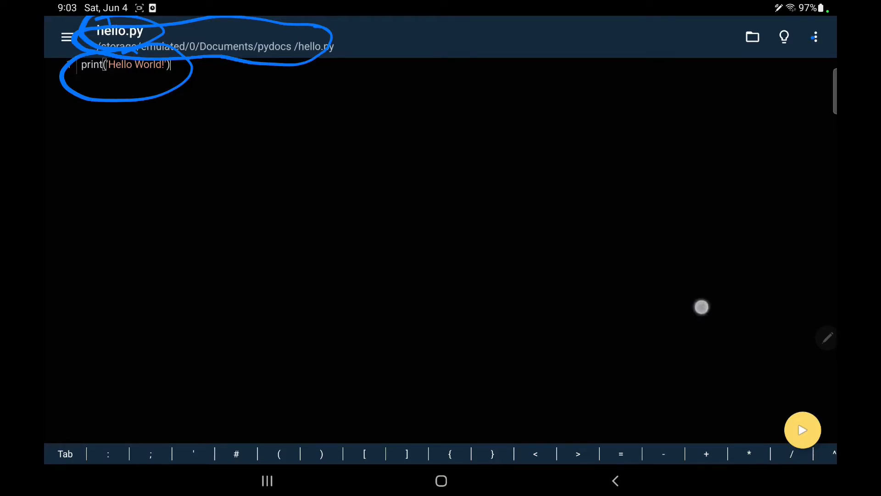
left_click(815, 36)
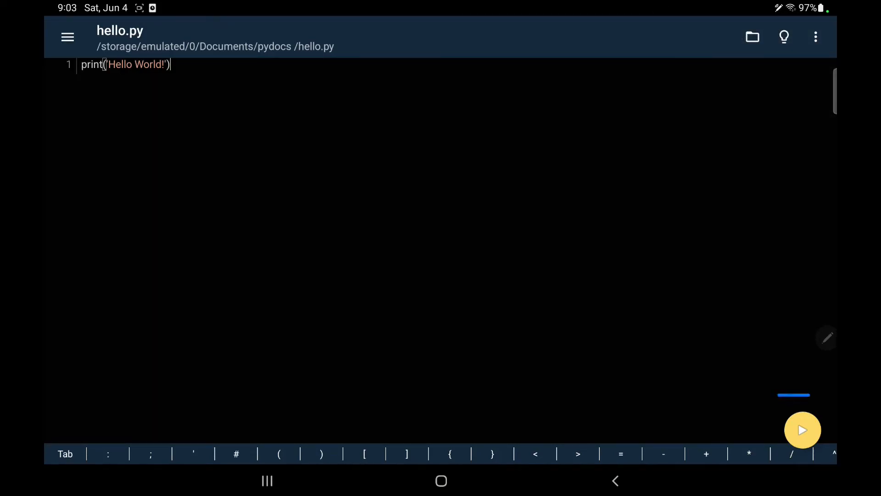
left_click(802, 429)
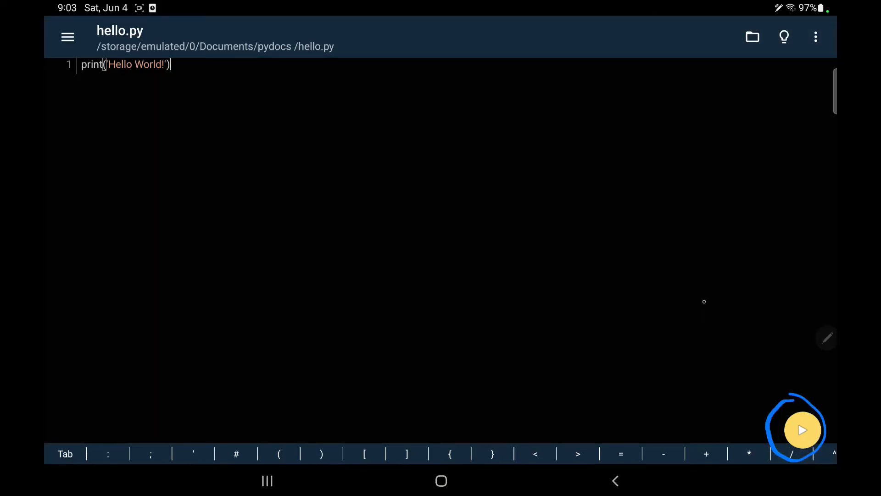
left_click(802, 429)
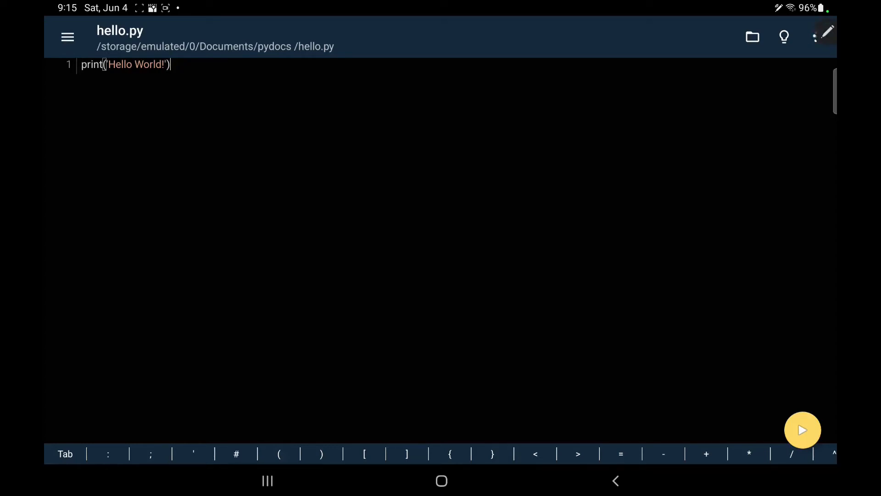
left_click(815, 37)
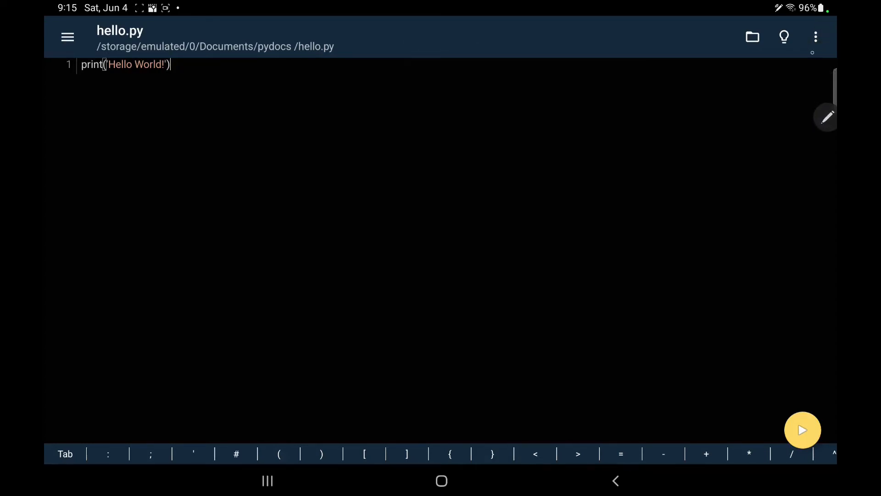
left_click(814, 36)
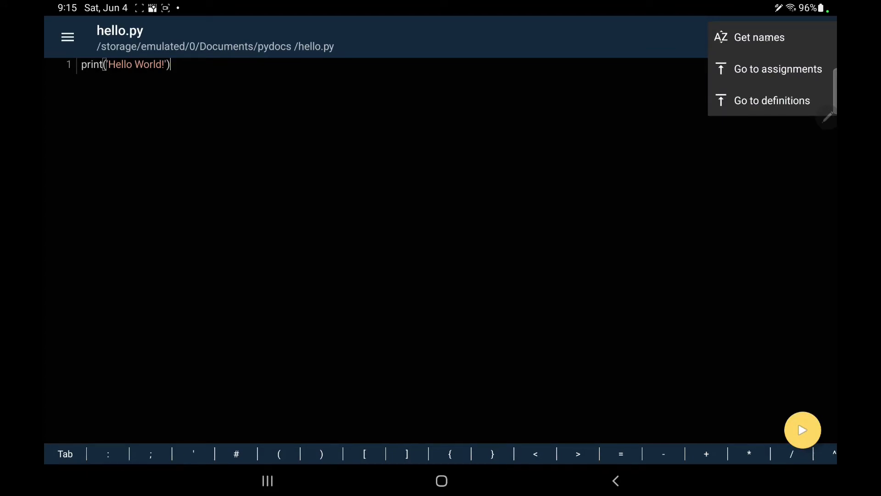
left_click(759, 37)
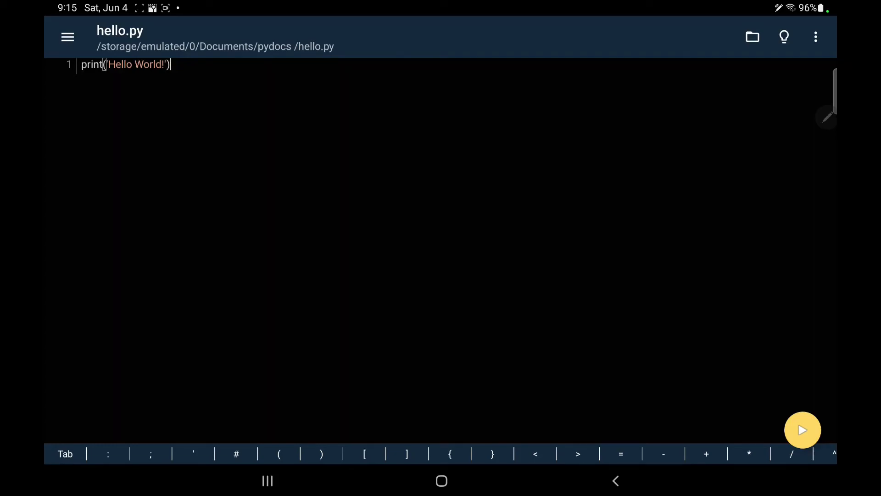
- Reach the Pip library manager from the navigation menu
left_click(67, 36)
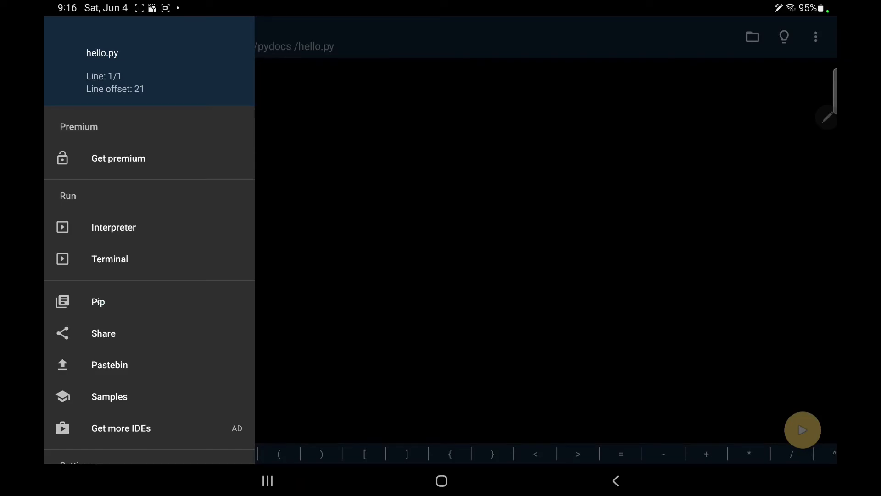
left_click(97, 301)
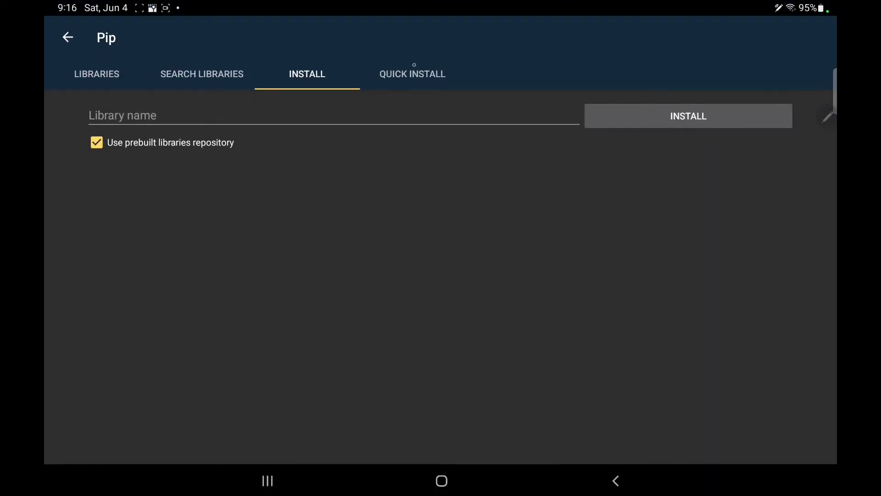
- Browse the Quick Install prebuilt list from tensorflow and PyQt5 down to lxml and matplotlib
left_click(412, 73)
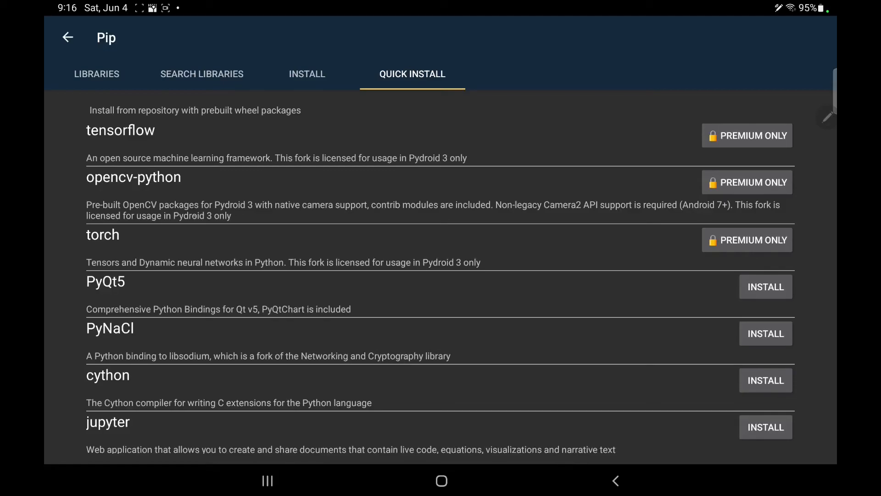
mouse_move(137, 132)
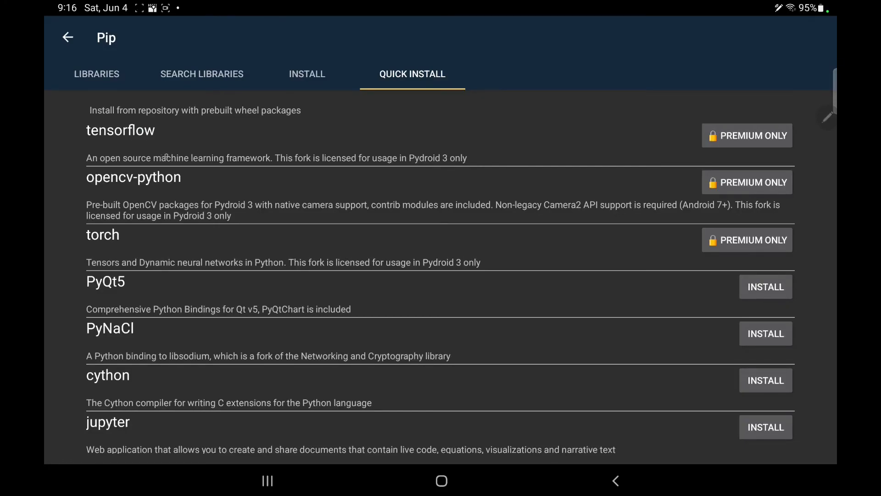
scroll("down", 3)
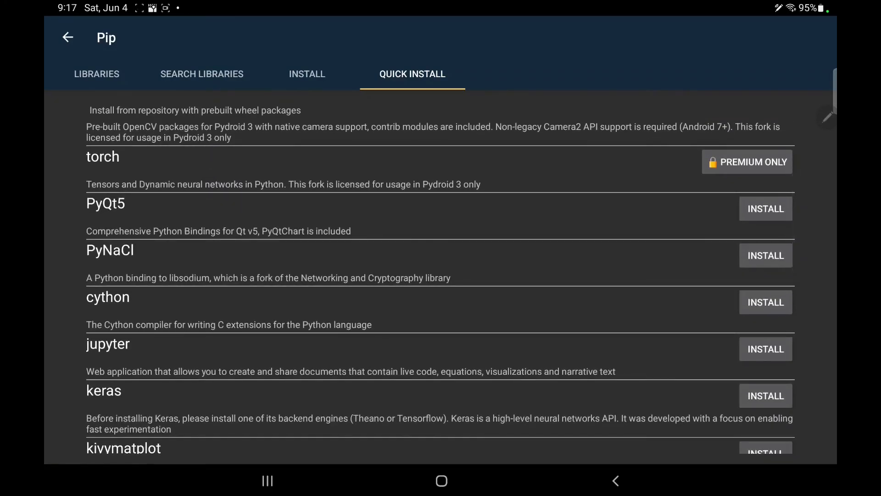
scroll("down", 3)
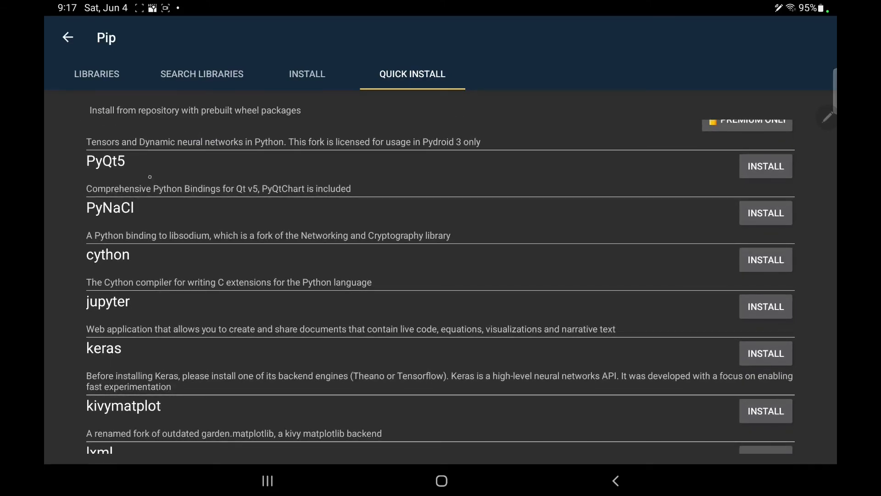
scroll("down", 3)
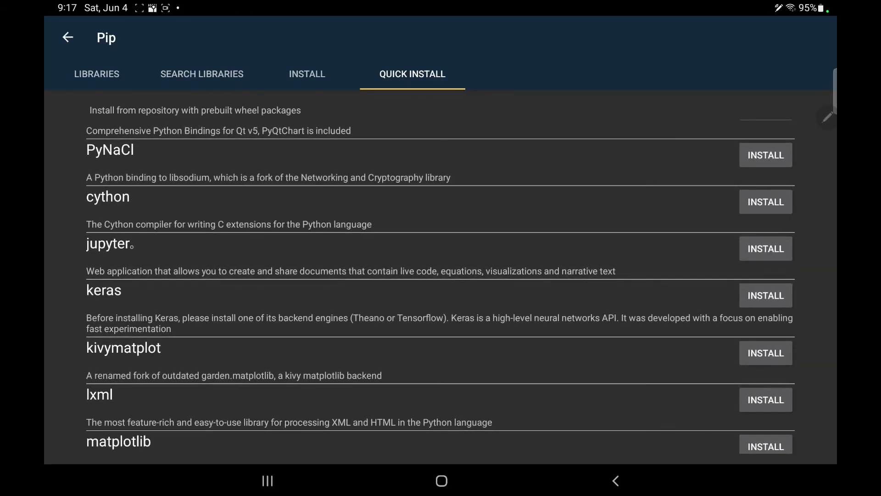